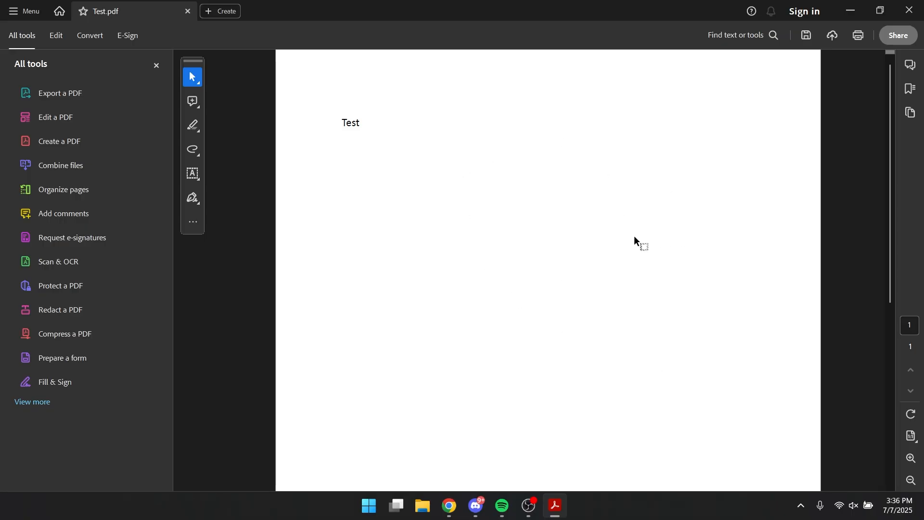
mouse_move(60, 360)
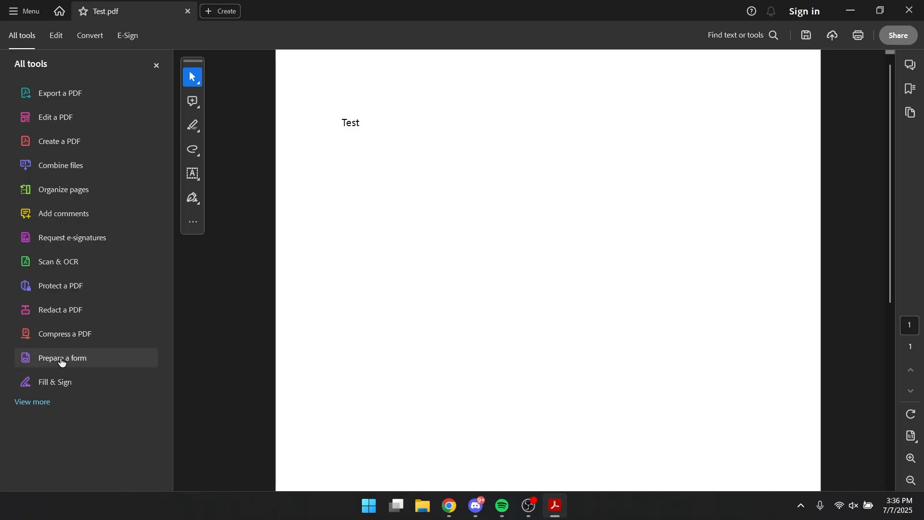
Create a form from the Test document, save it, and accept the no-fields-detected notice.
left_click(61, 357)
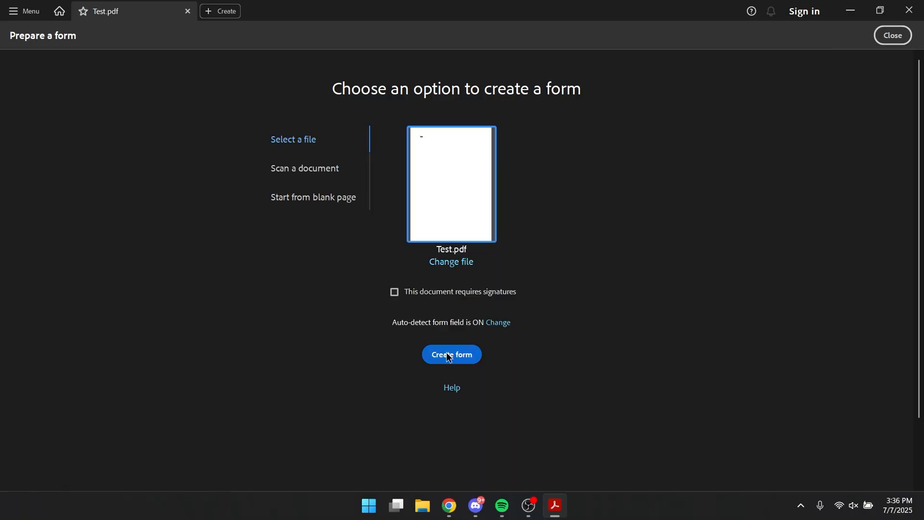
mouse_move(521, 286)
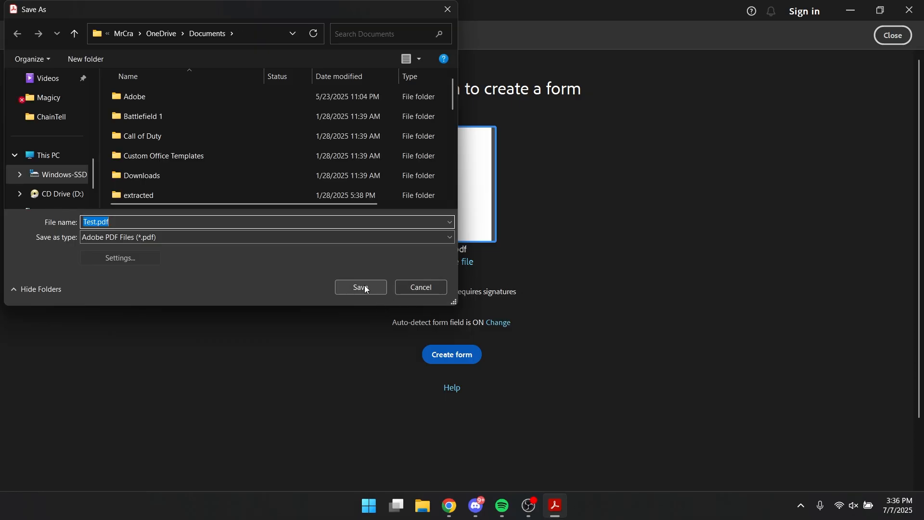
left_click(360, 287)
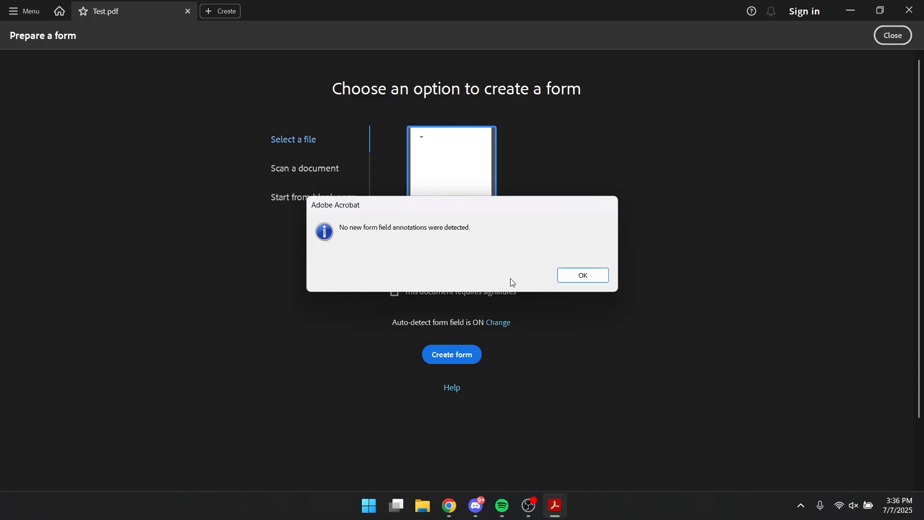
left_click(584, 275)
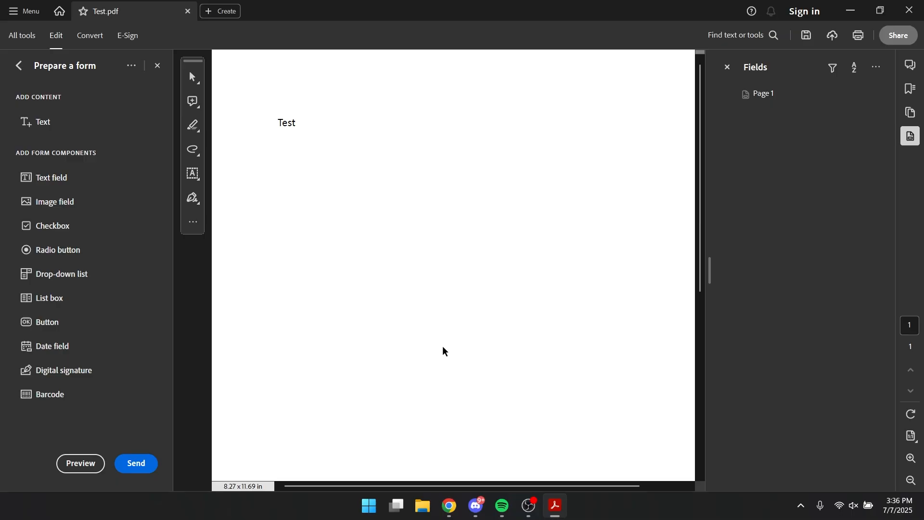
mouse_move(146, 357)
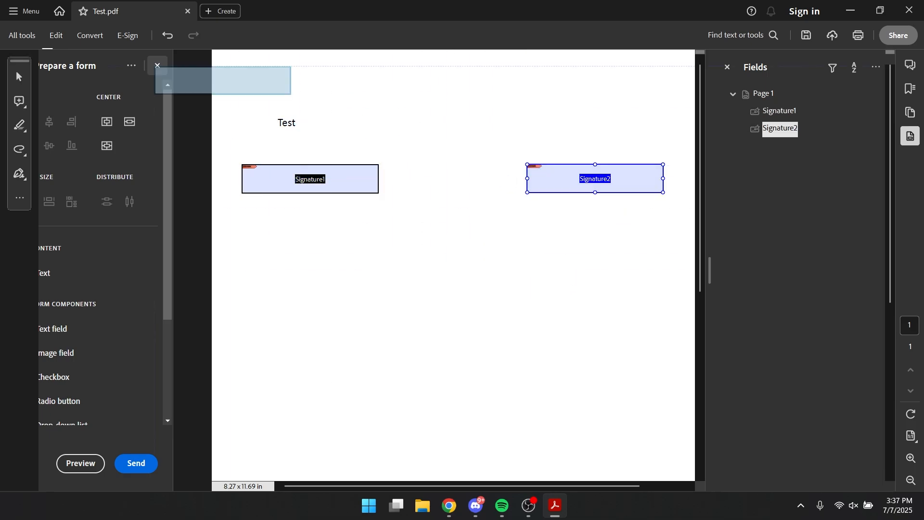
Leave the form editing workspace after placing the Signature1 and Signature2 fields.
left_click(157, 66)
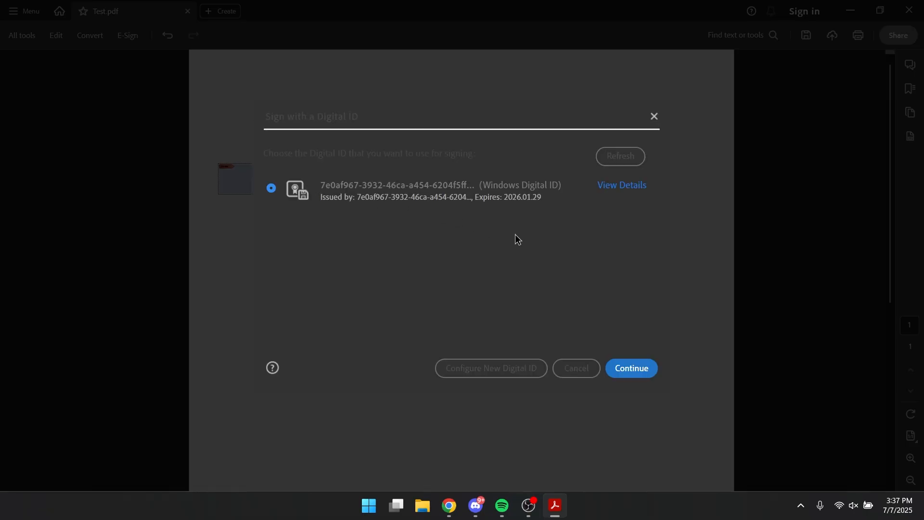
Continue with the Windows digital ID and hand-draw a signature appearance without the location text.
left_click(632, 368)
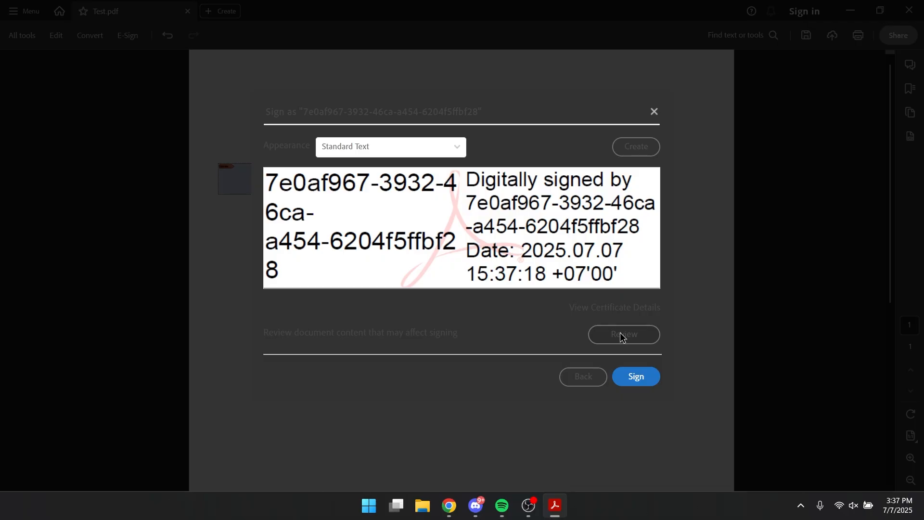
left_click(635, 146)
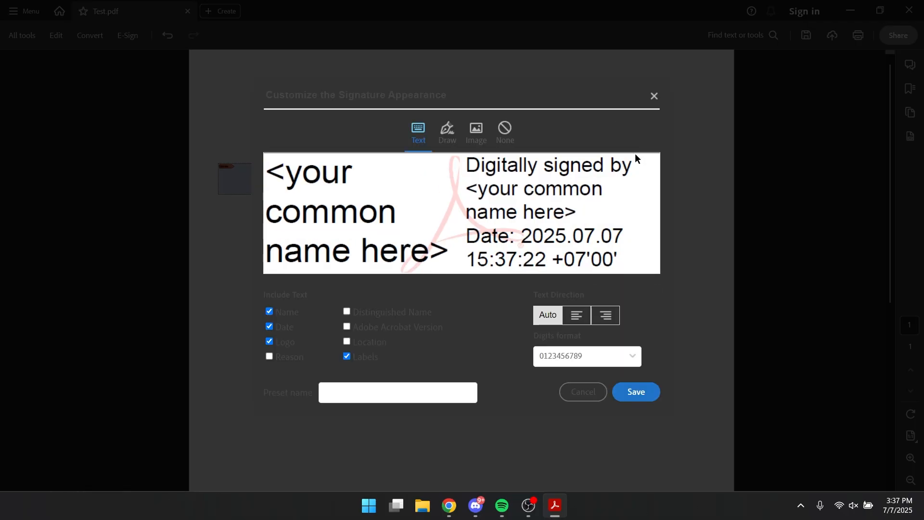
mouse_move(448, 135)
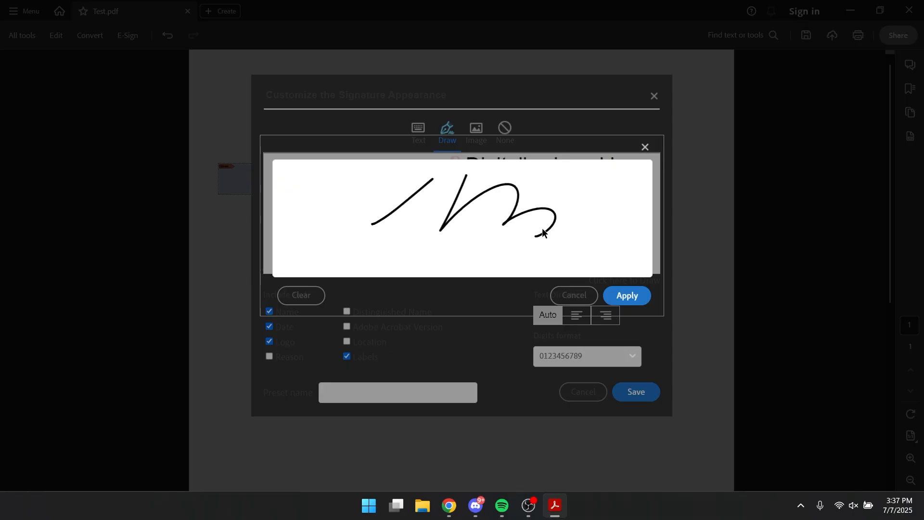
left_click(627, 296)
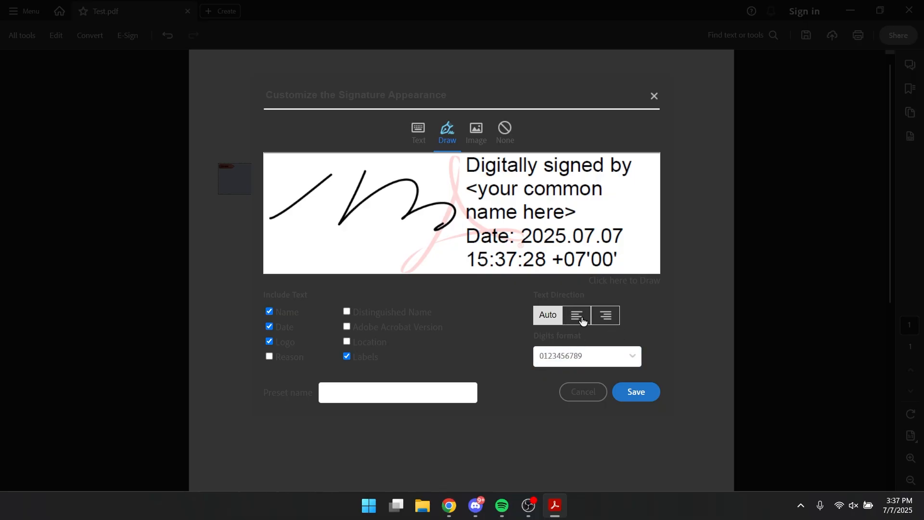
mouse_move(473, 326)
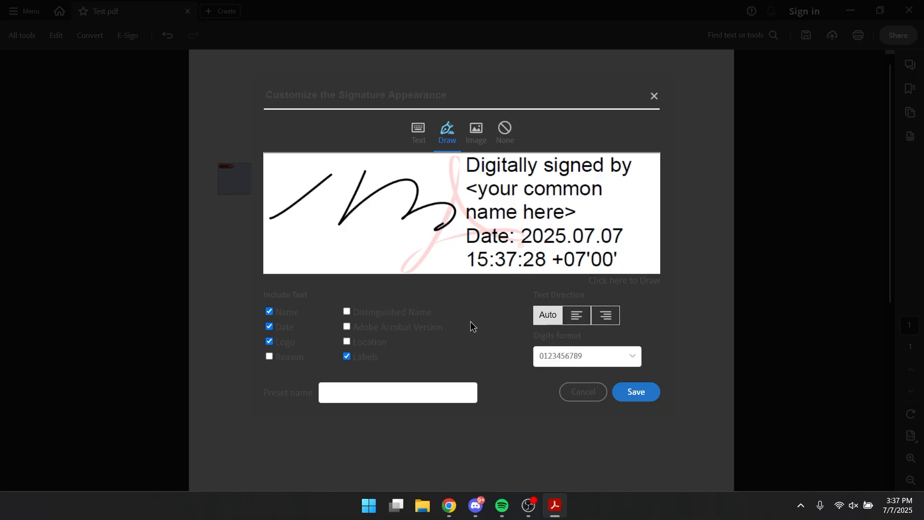
left_click(346, 342)
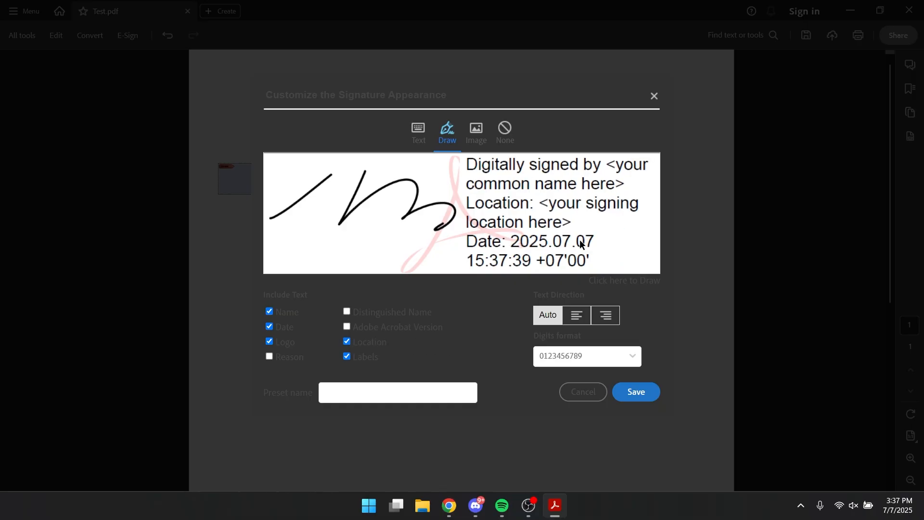
left_click(346, 340)
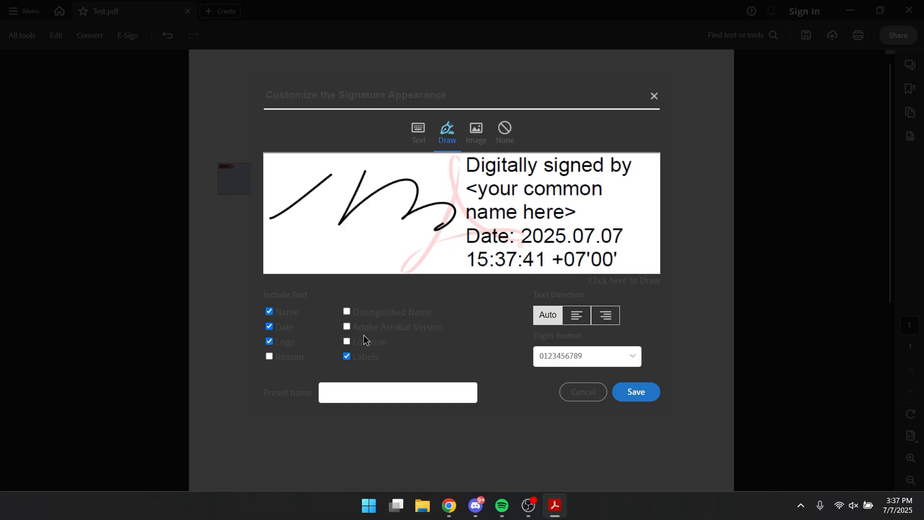
Keep the drawn style over typed text and save the signature appearance.
left_click(418, 130)
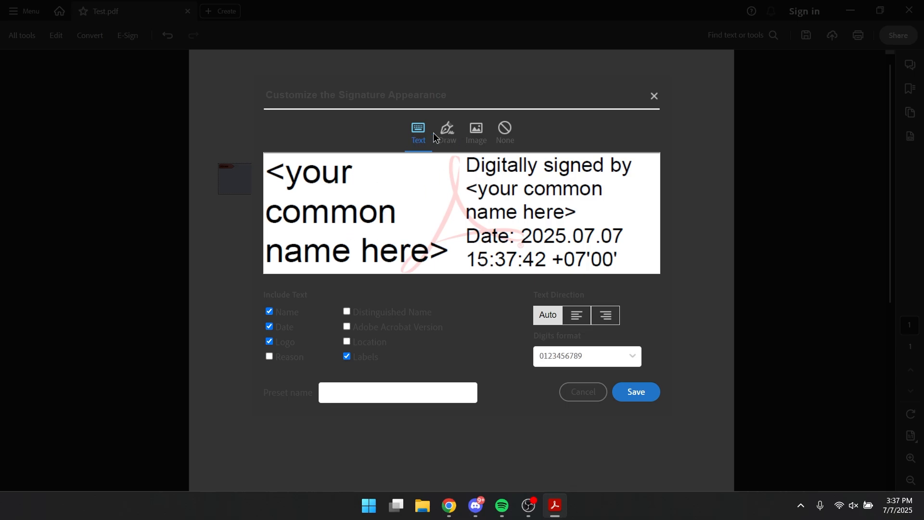
left_click(447, 130)
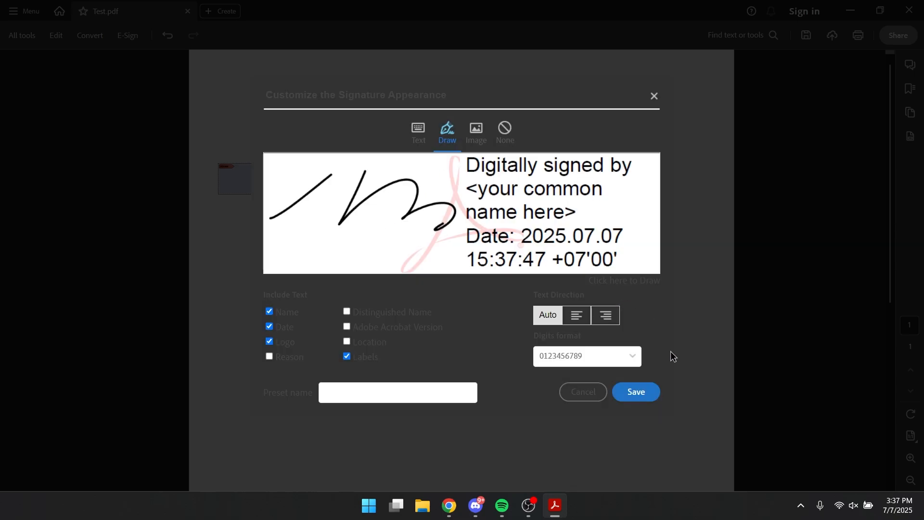
left_click(636, 392)
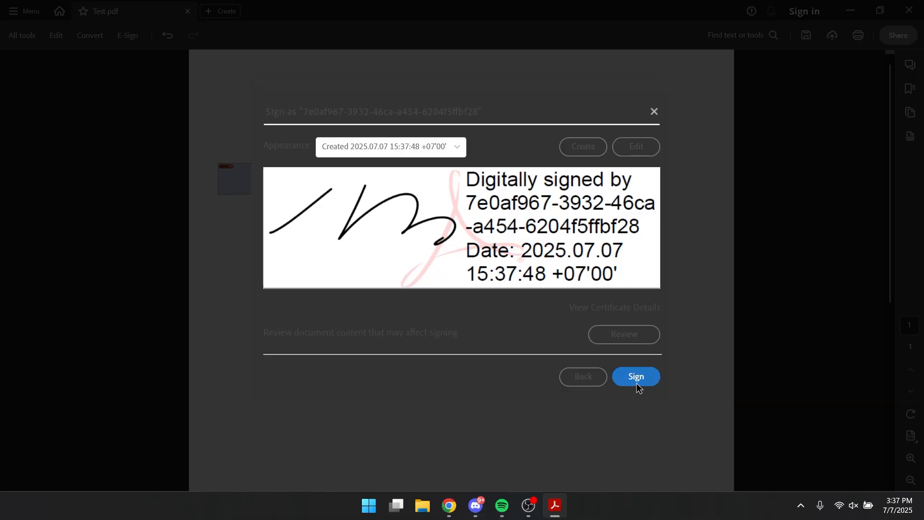
Sign the first field and save the signed copy as Test1.pdf.
left_click(635, 376)
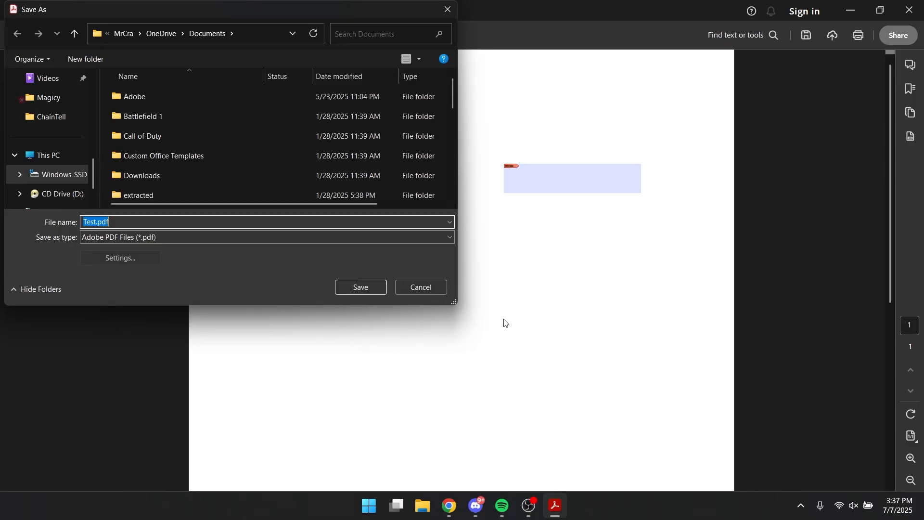
left_click(98, 221)
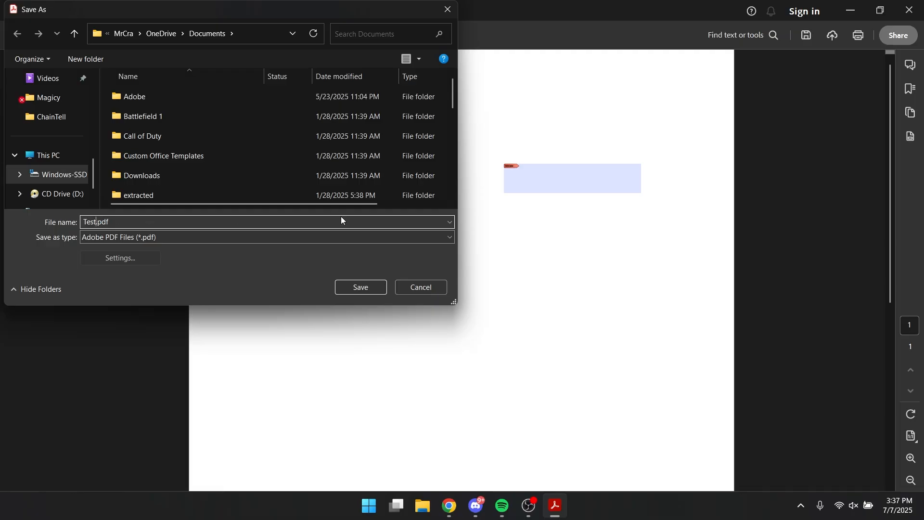
left_click(360, 287)
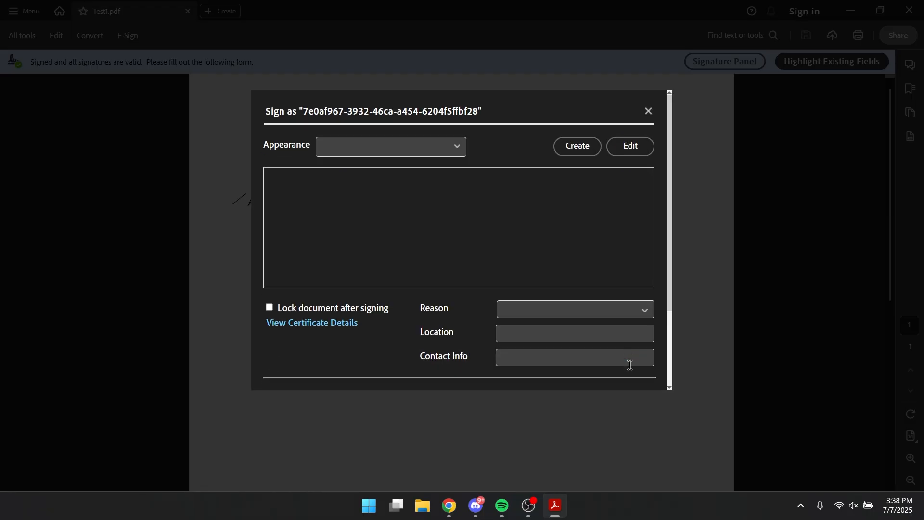
Hand-draw a second signature appearance, save it, and sign the Signature2 field with it.
left_click(576, 146)
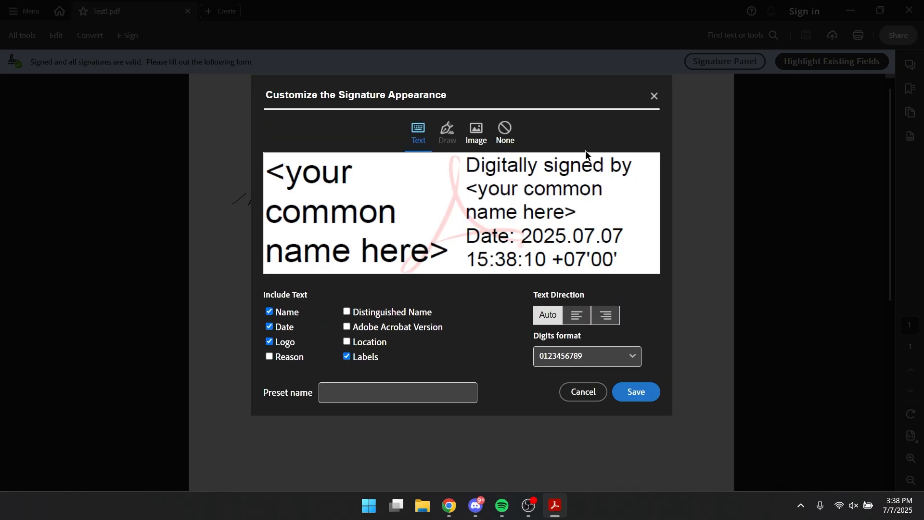
left_click(447, 130)
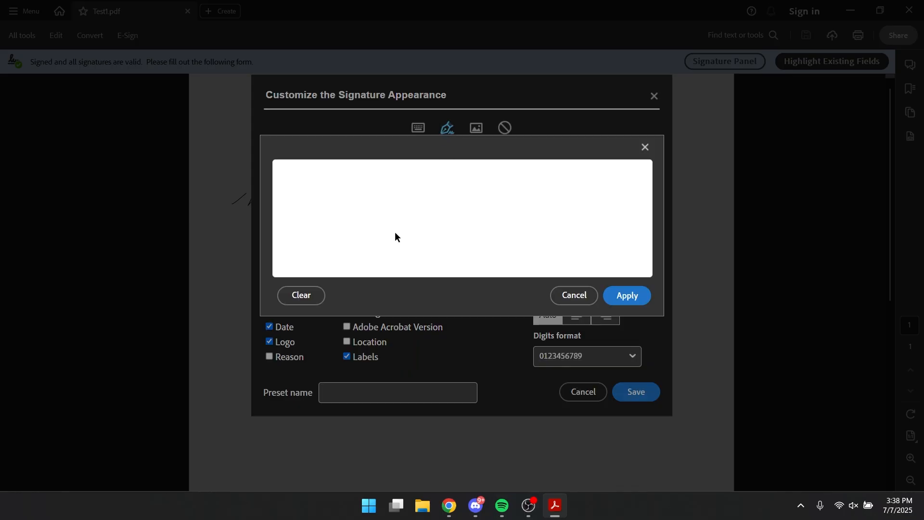
left_click(627, 296)
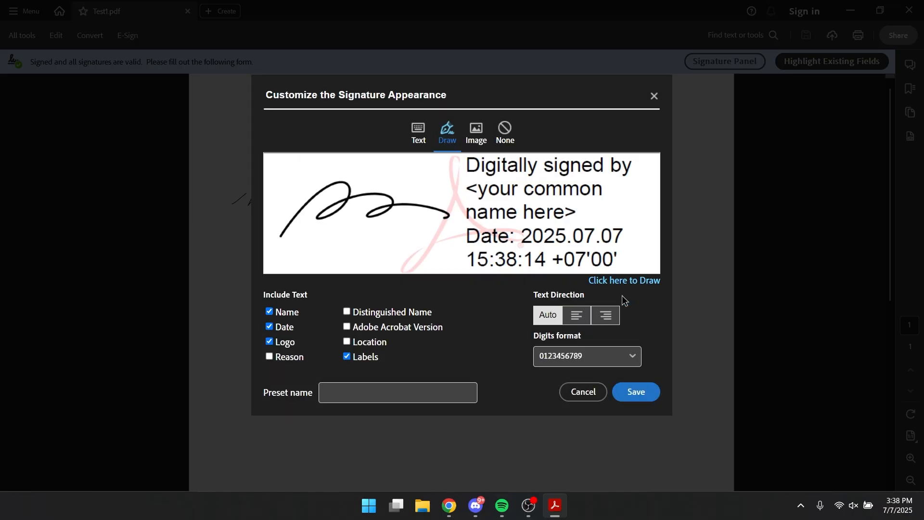
left_click(635, 391)
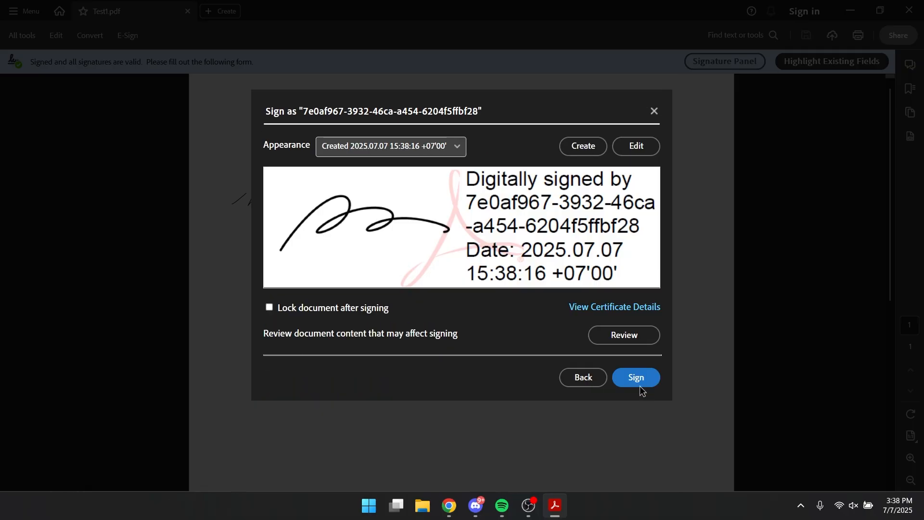
left_click(635, 377)
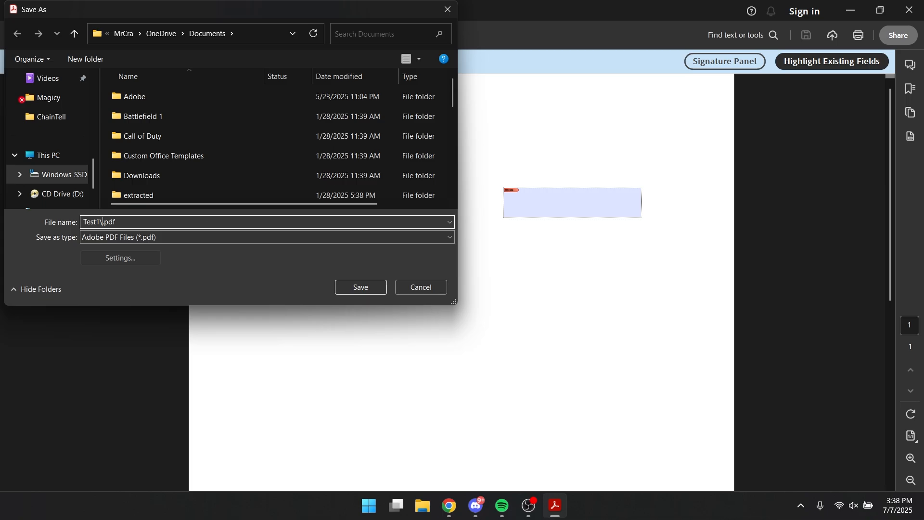
Confirm the Save As dialog and return to the Test1 document view.
left_click(360, 287)
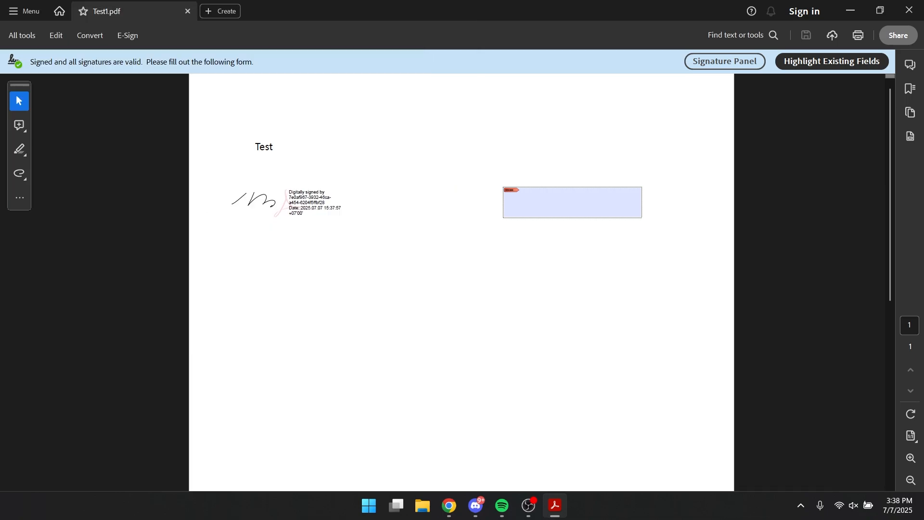